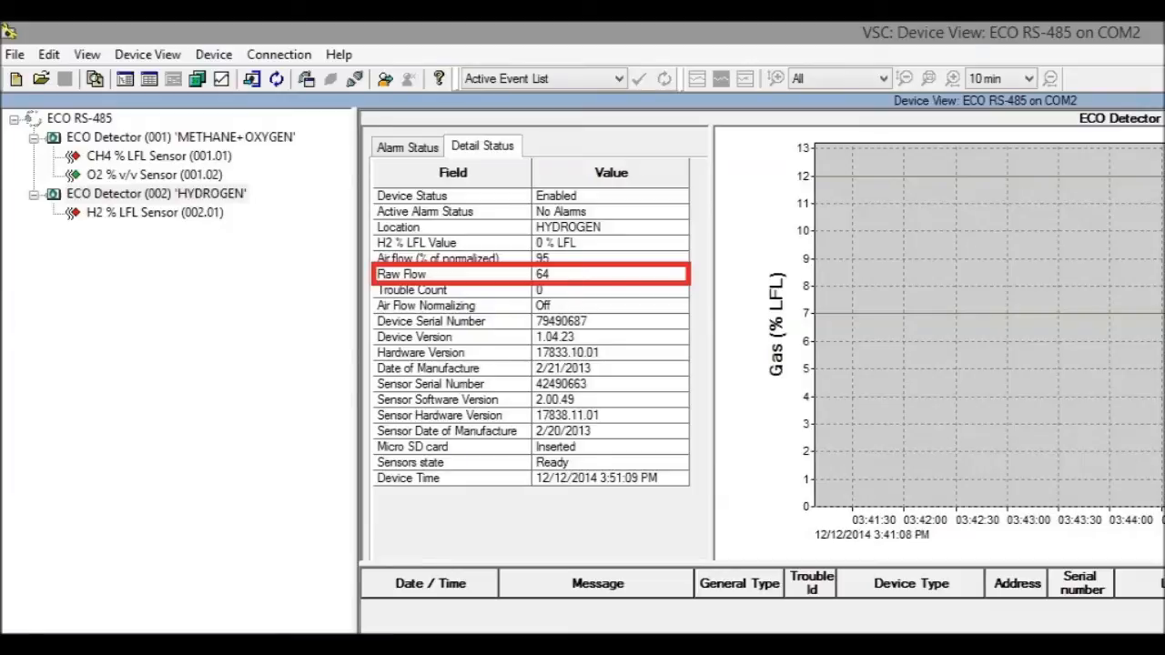
# Select ECO Detector (002) 'HYDROGEN' to show its detail status with Raw Flow 82 and air flow 100
pyautogui.click(156, 193)
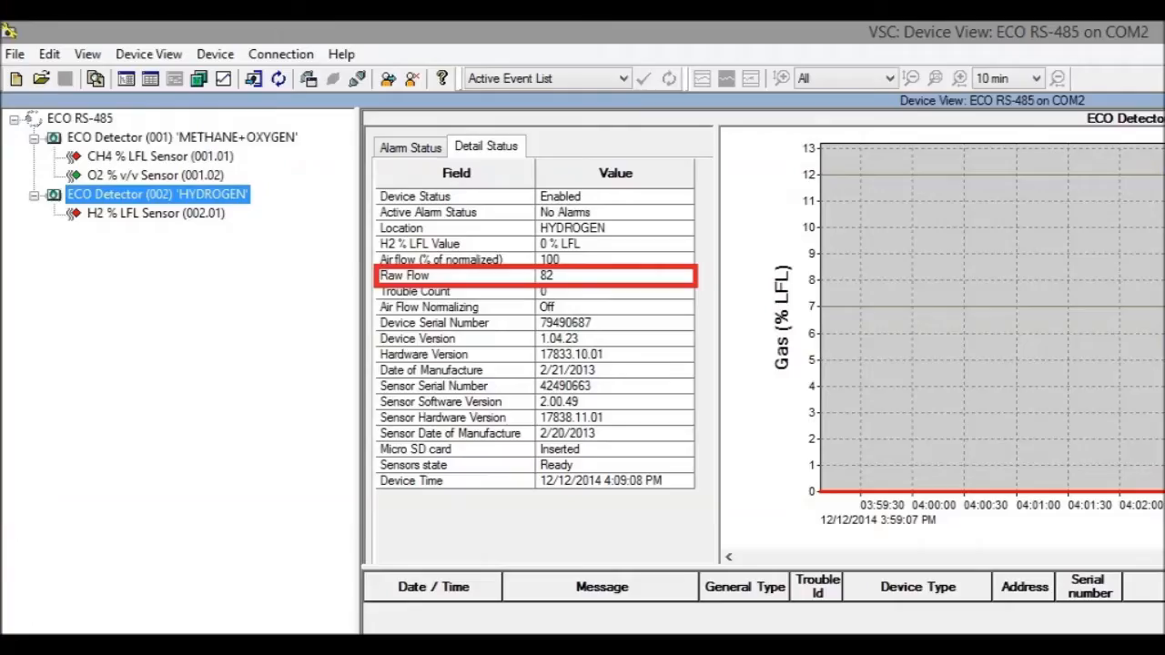